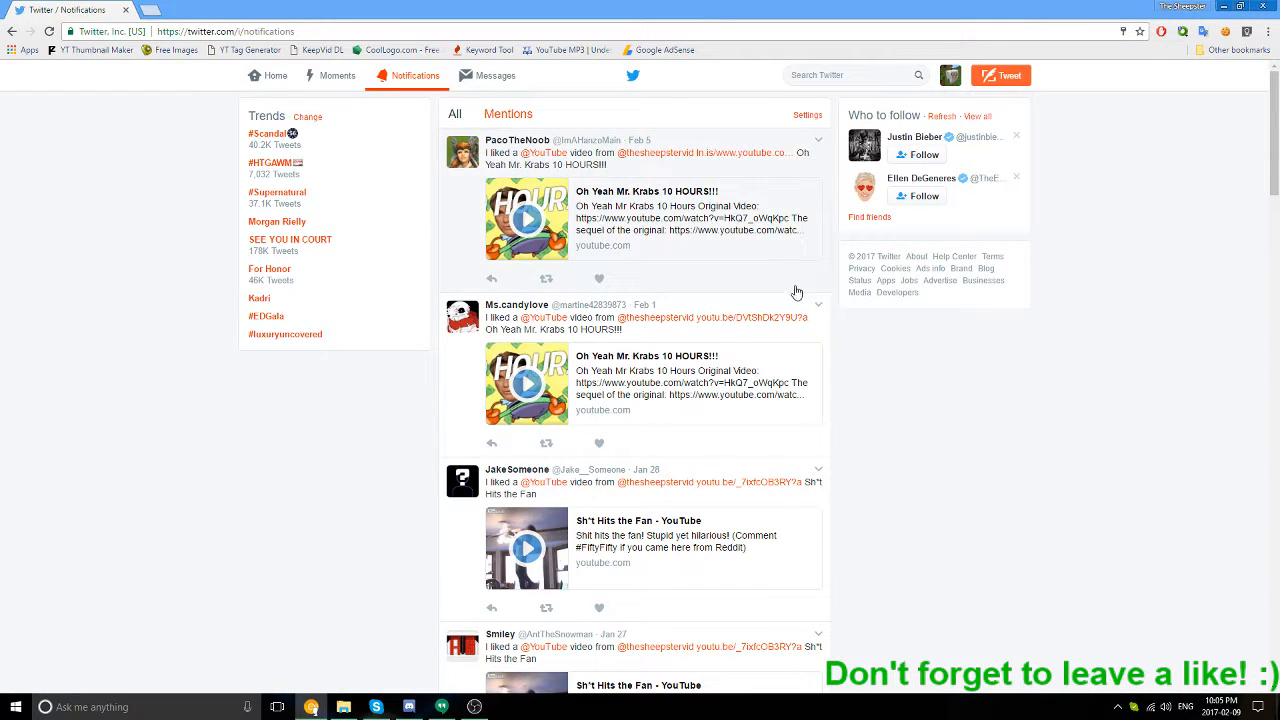
mouse_move(780, 272)
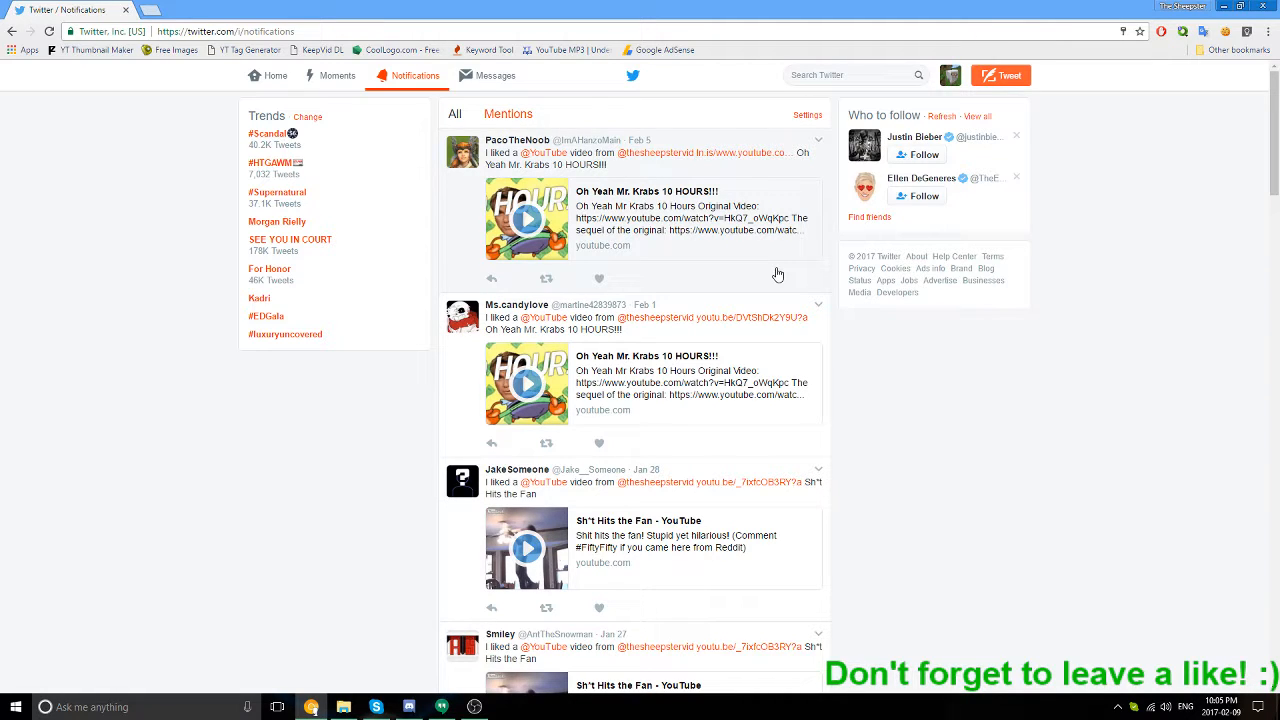
mouse_move(600, 190)
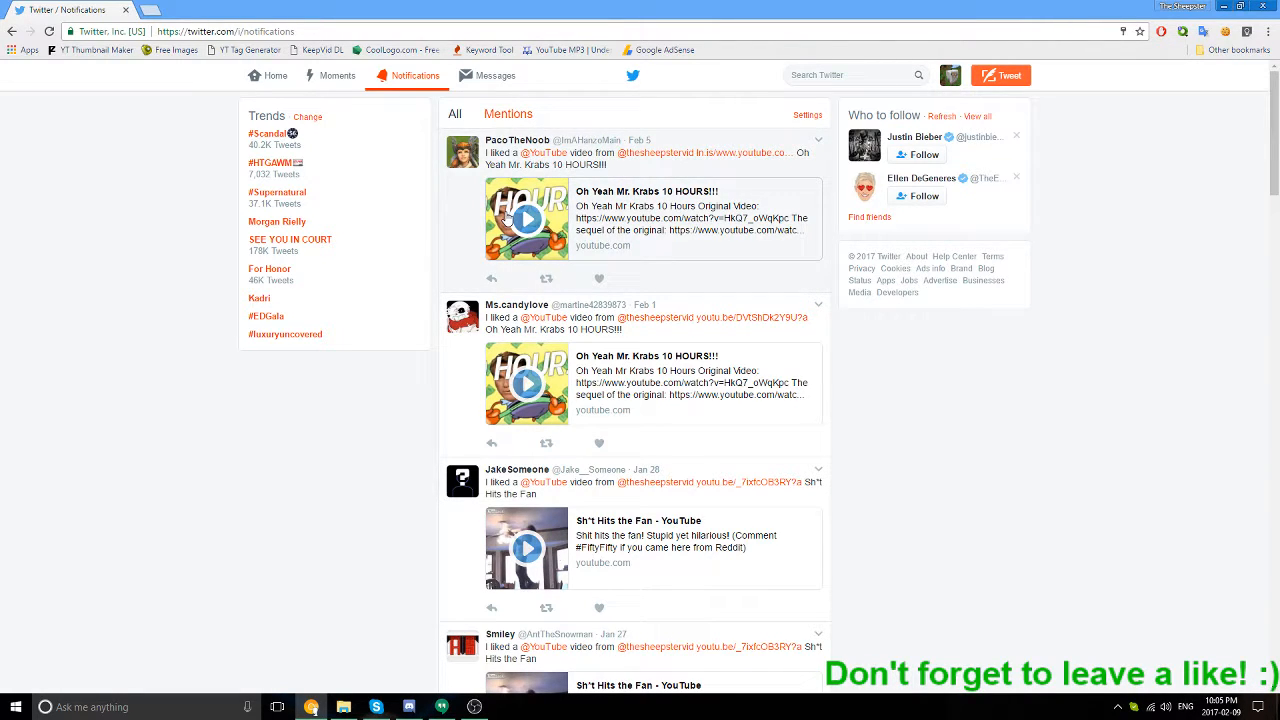
mouse_move(544, 158)
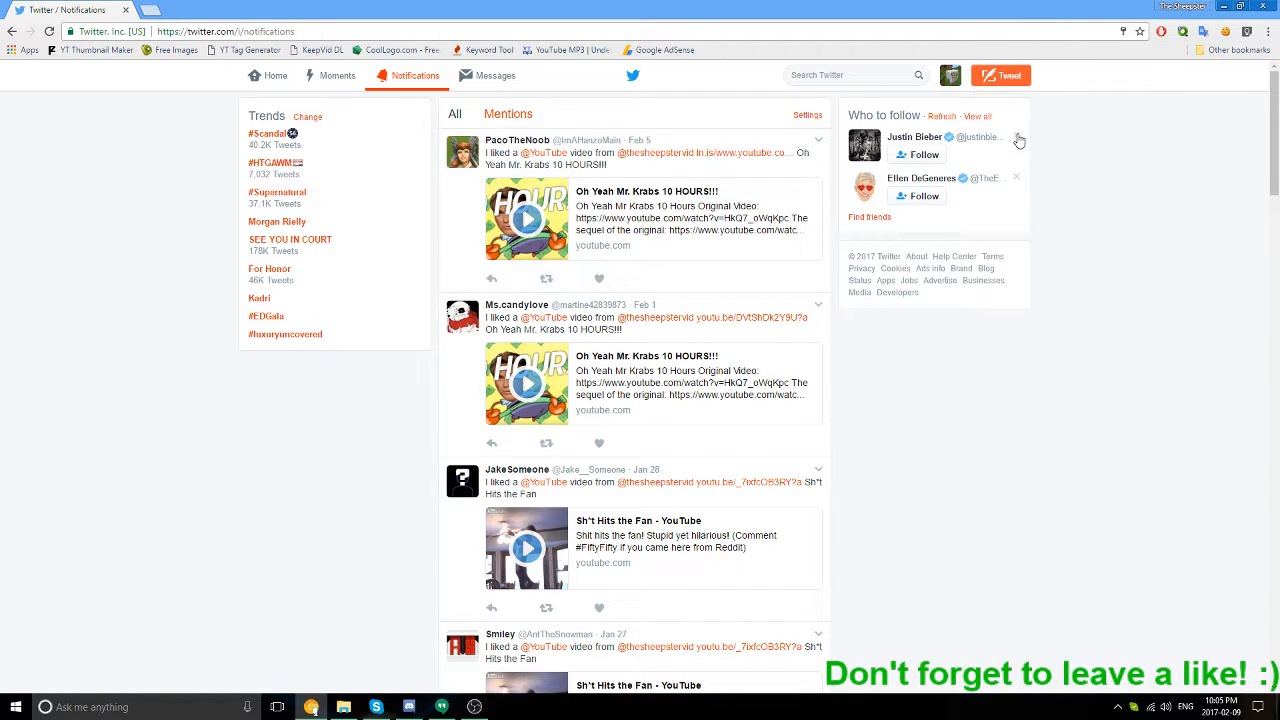
Step: Dismiss the first account in the 'Who to follow' panel so another suggestion replaces it
left_click(1018, 138)
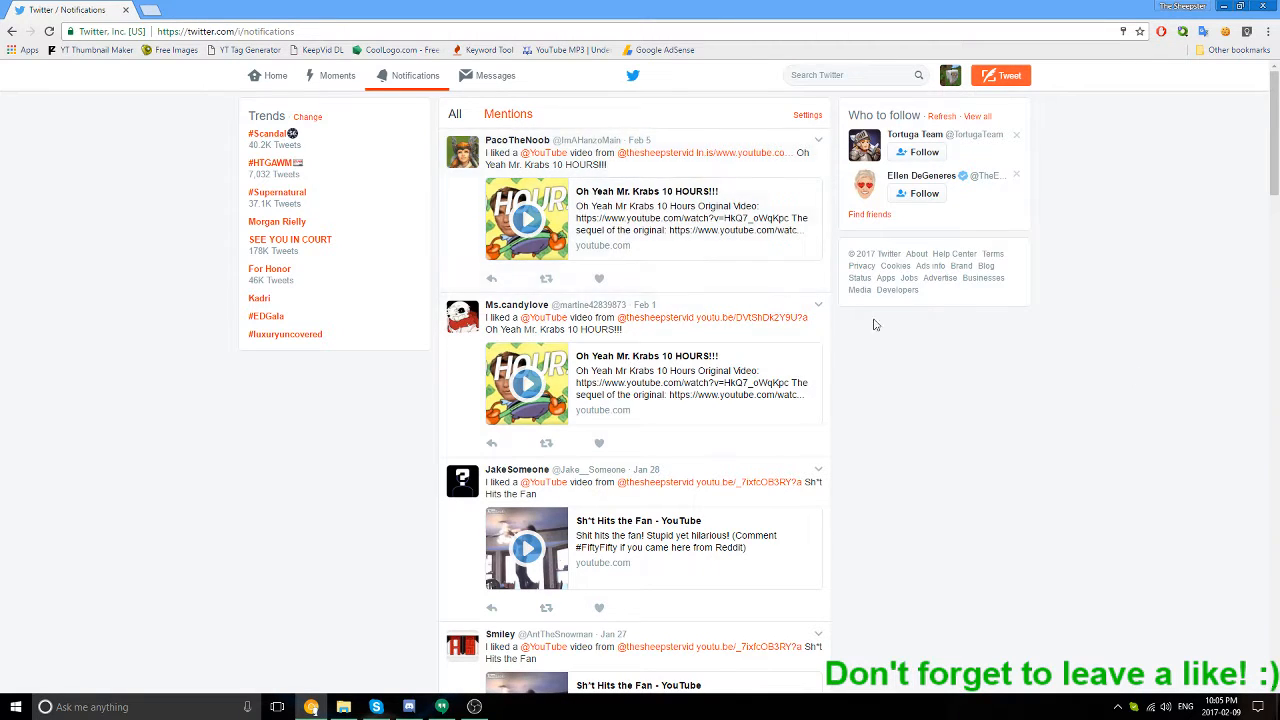
mouse_move(518, 140)
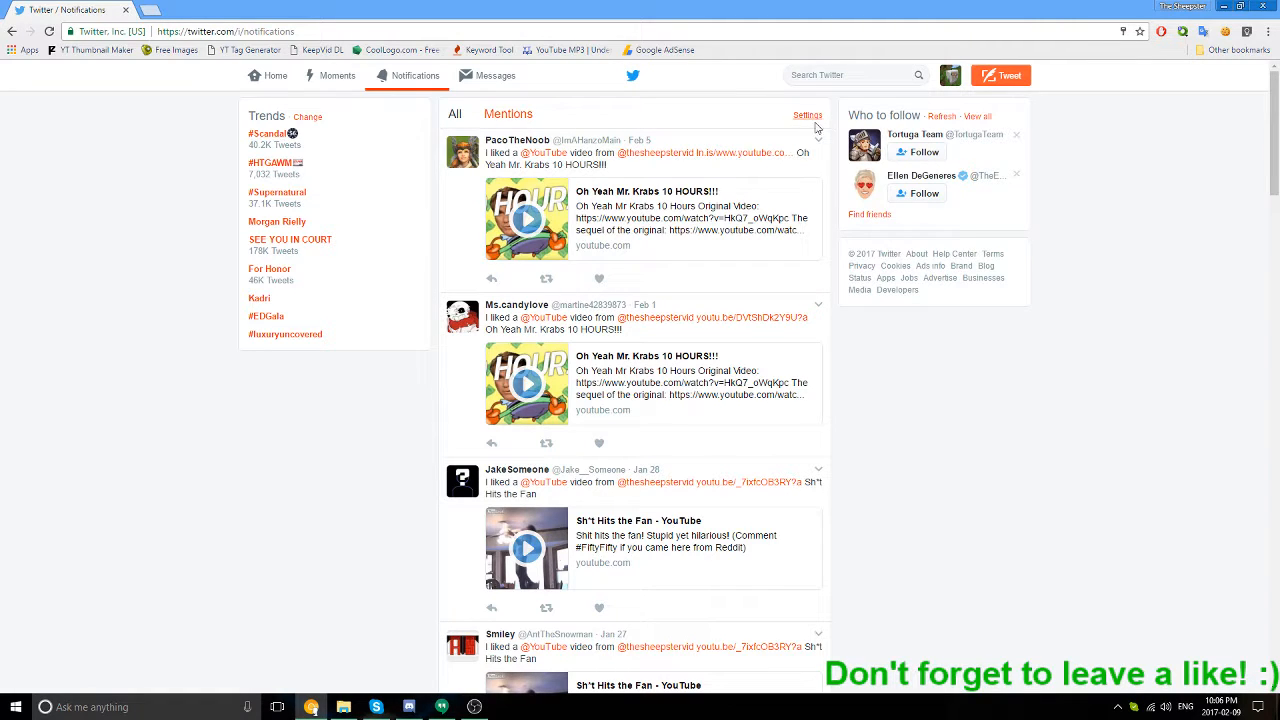
left_click(808, 114)
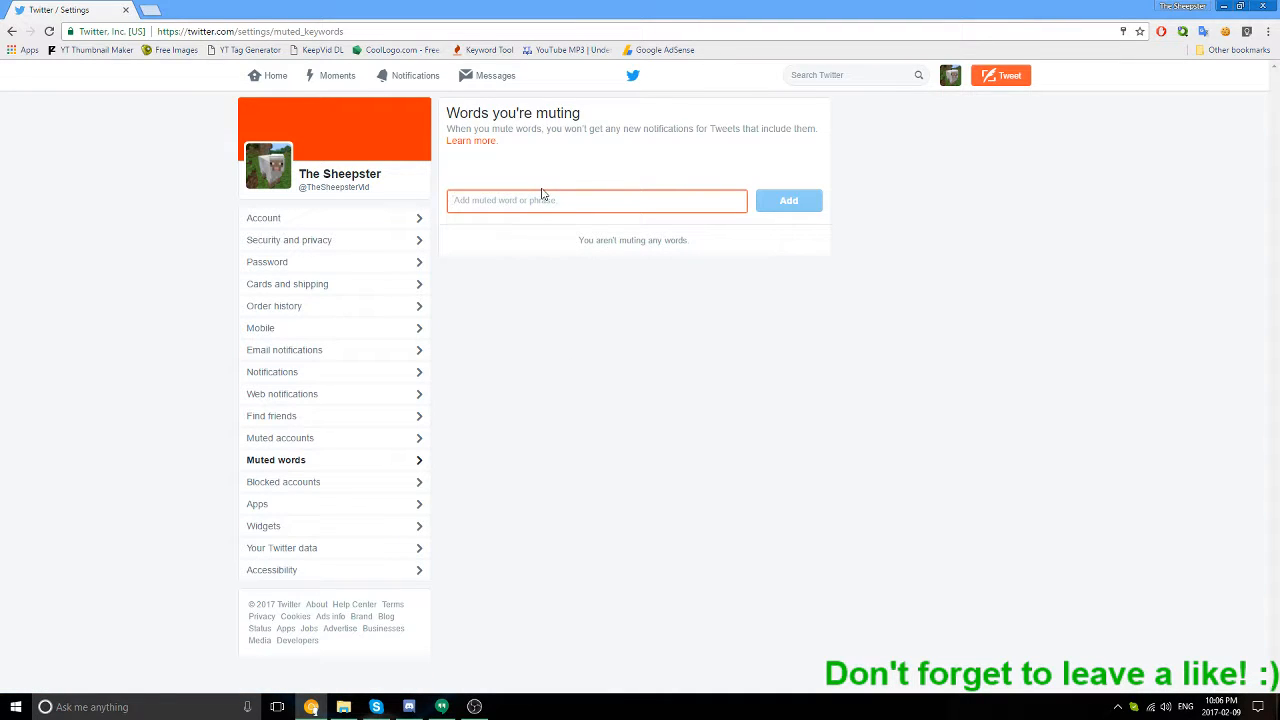
type("i liked a")
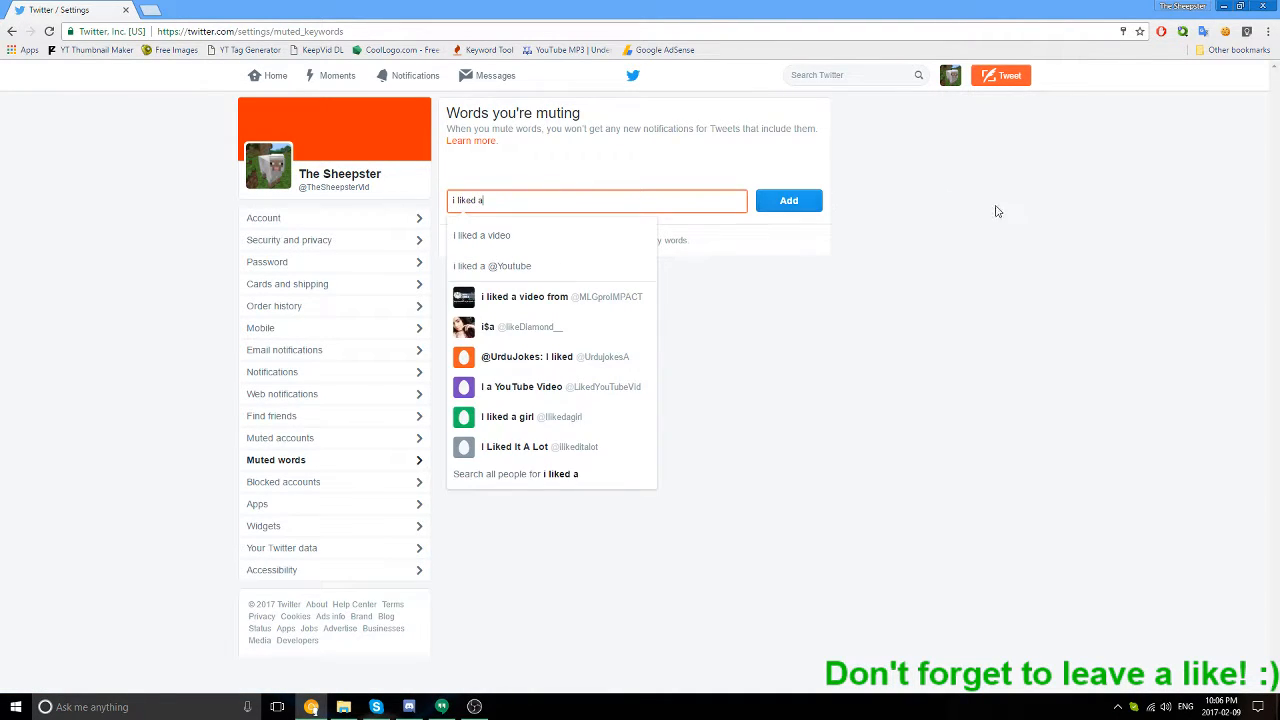
left_click(788, 200)
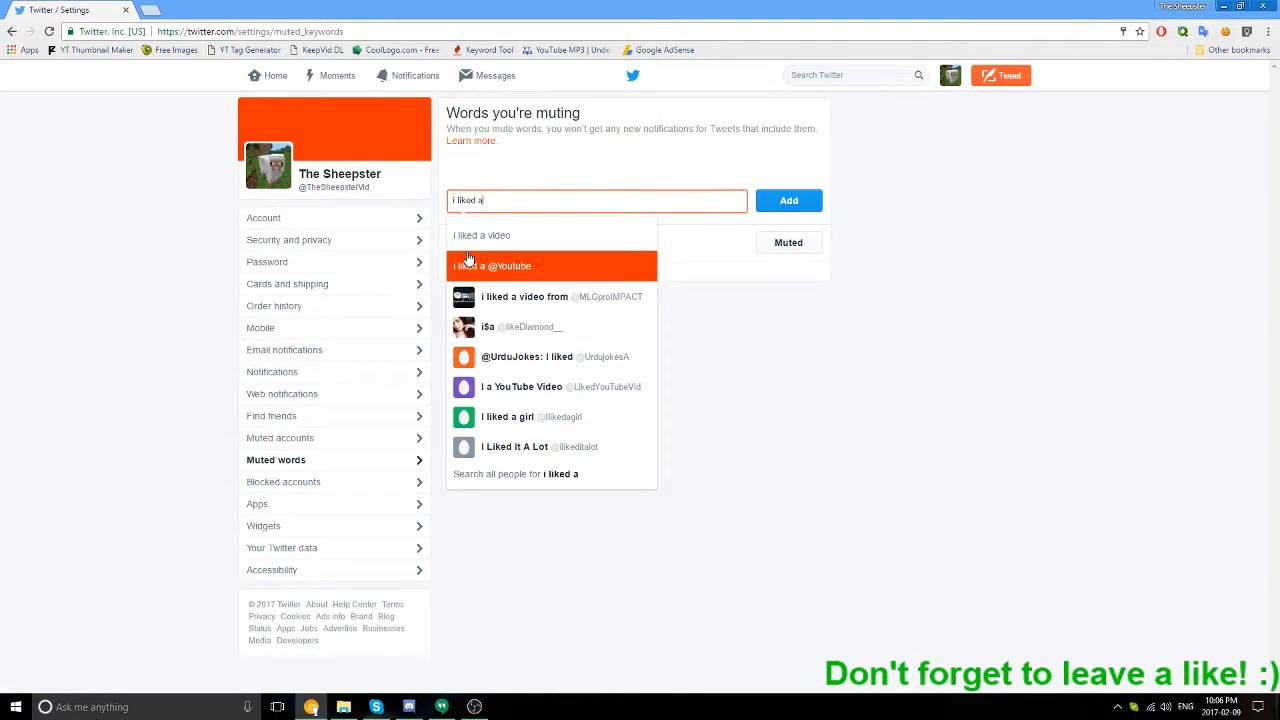
left_click(788, 200)
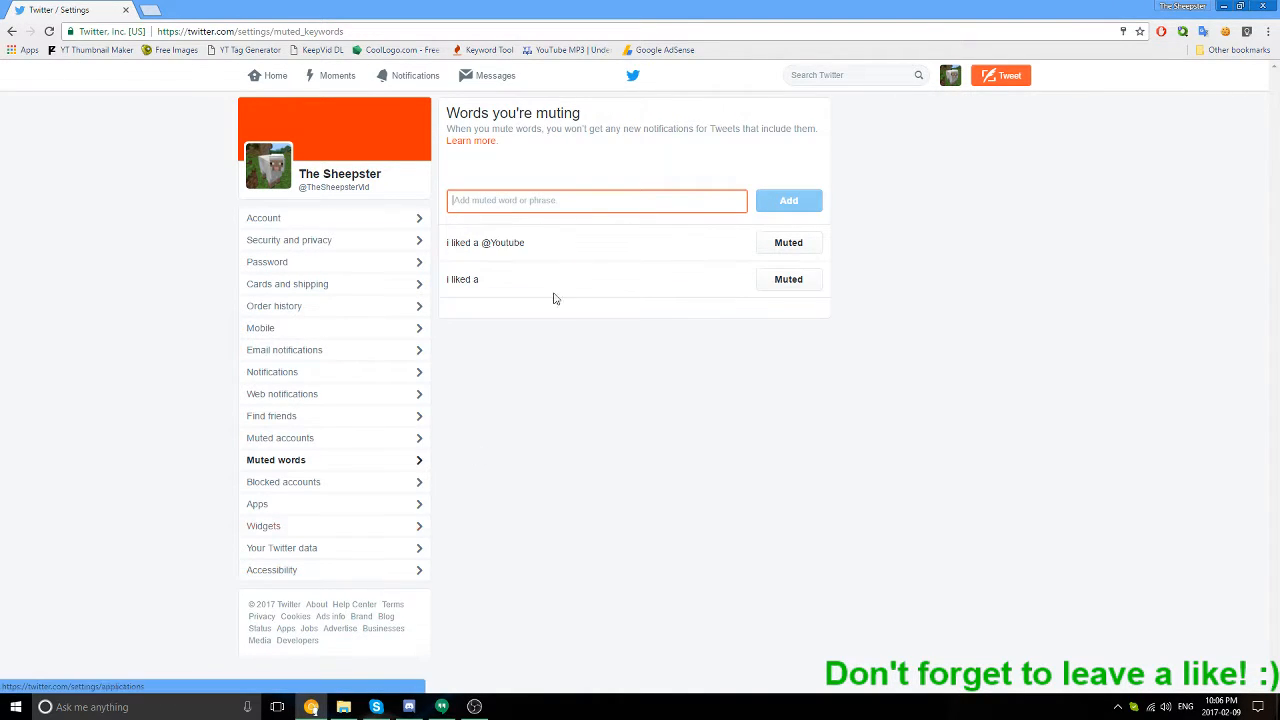
left_click(788, 242)
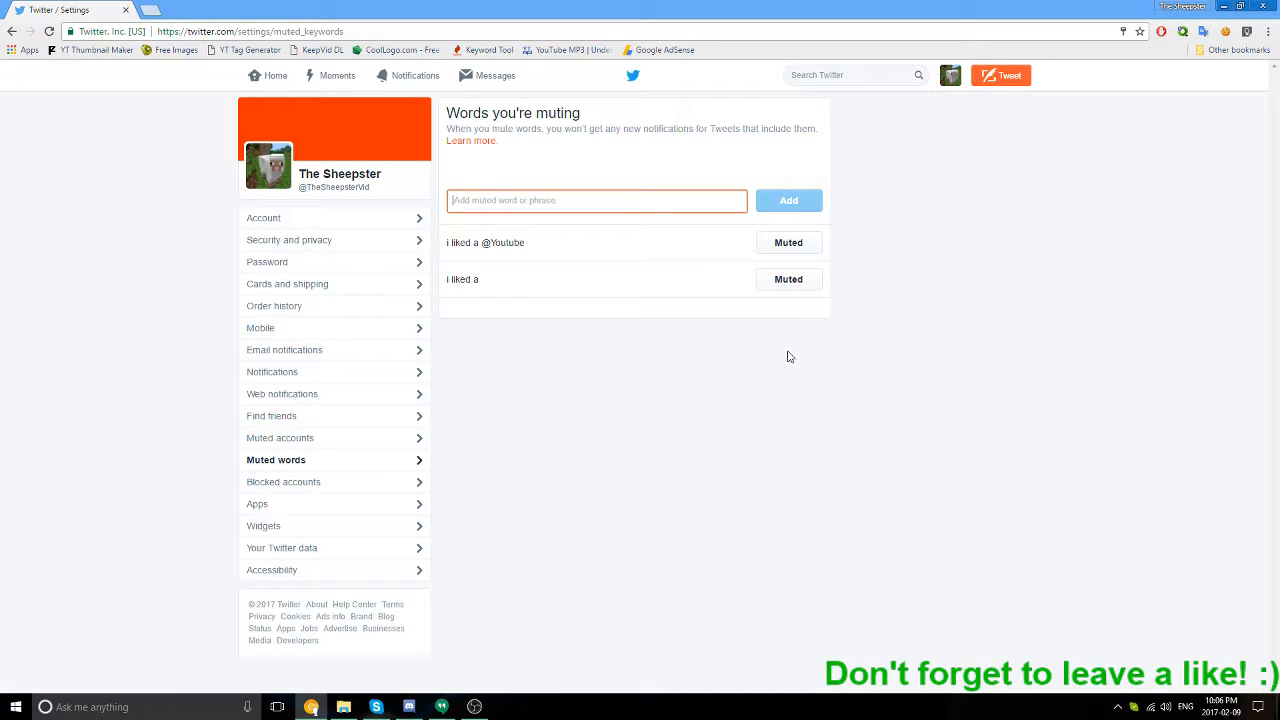
type("i like pac")
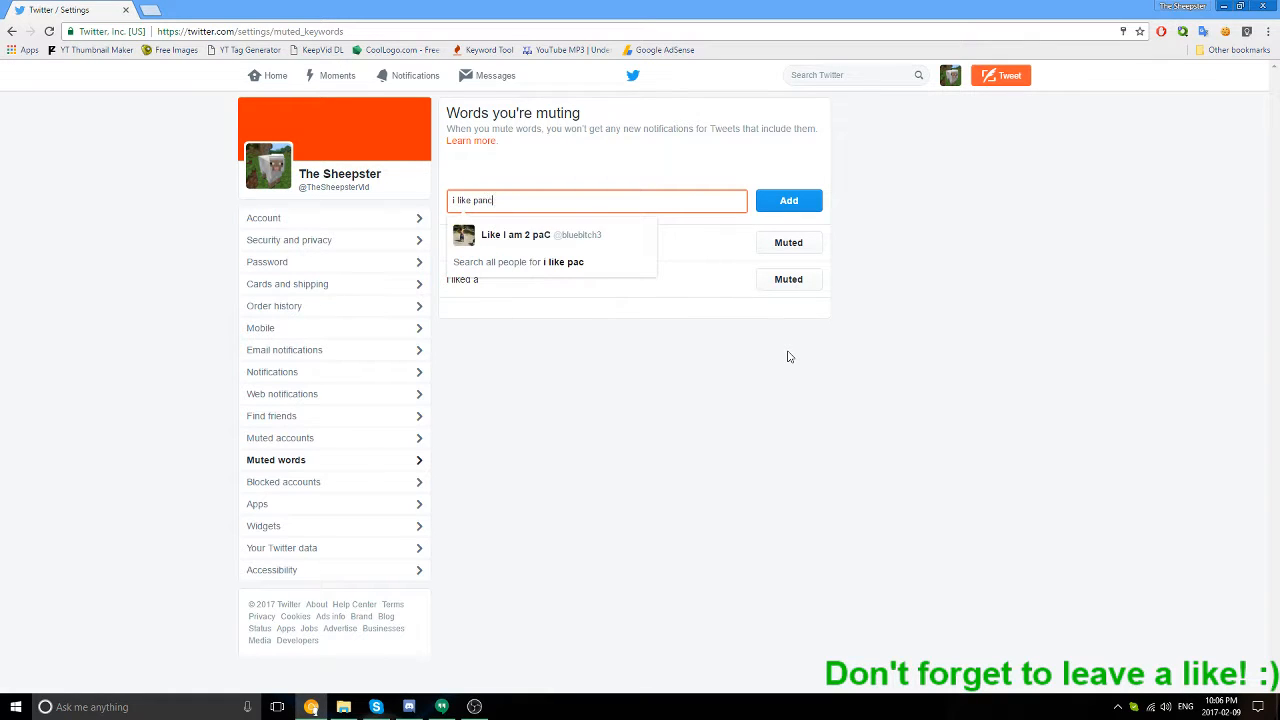
type("akes")
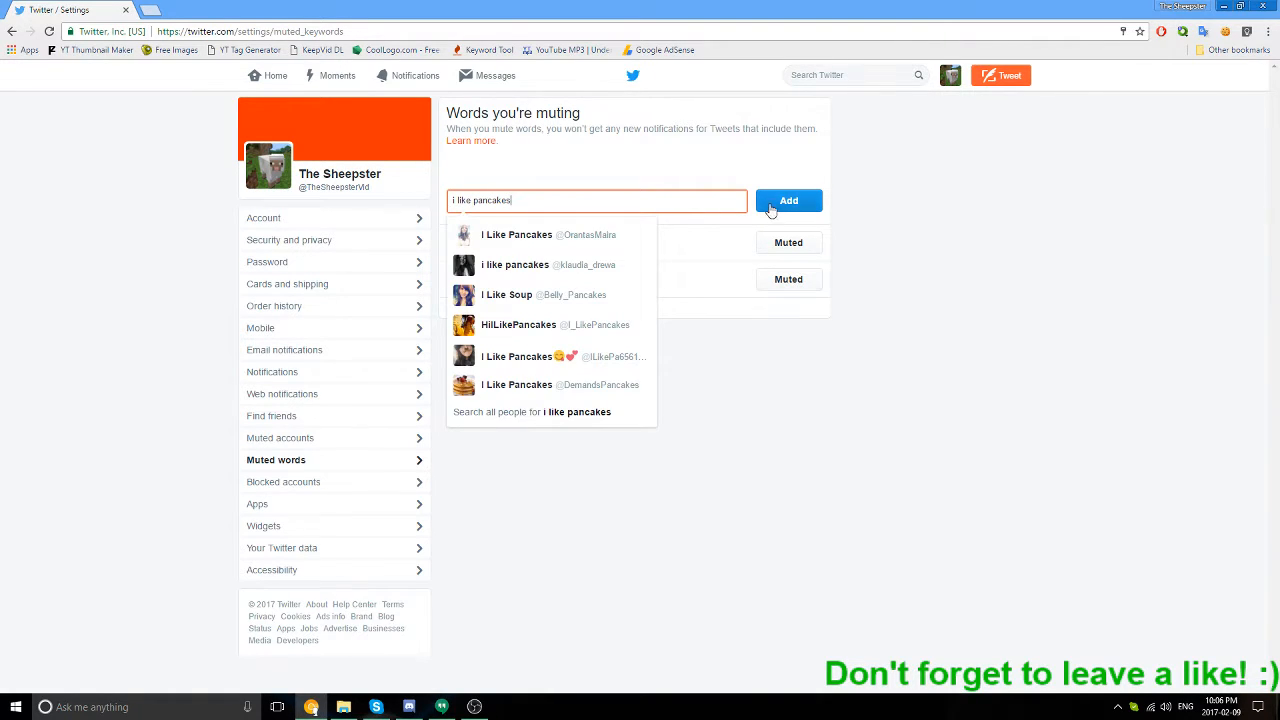
left_click(788, 200)
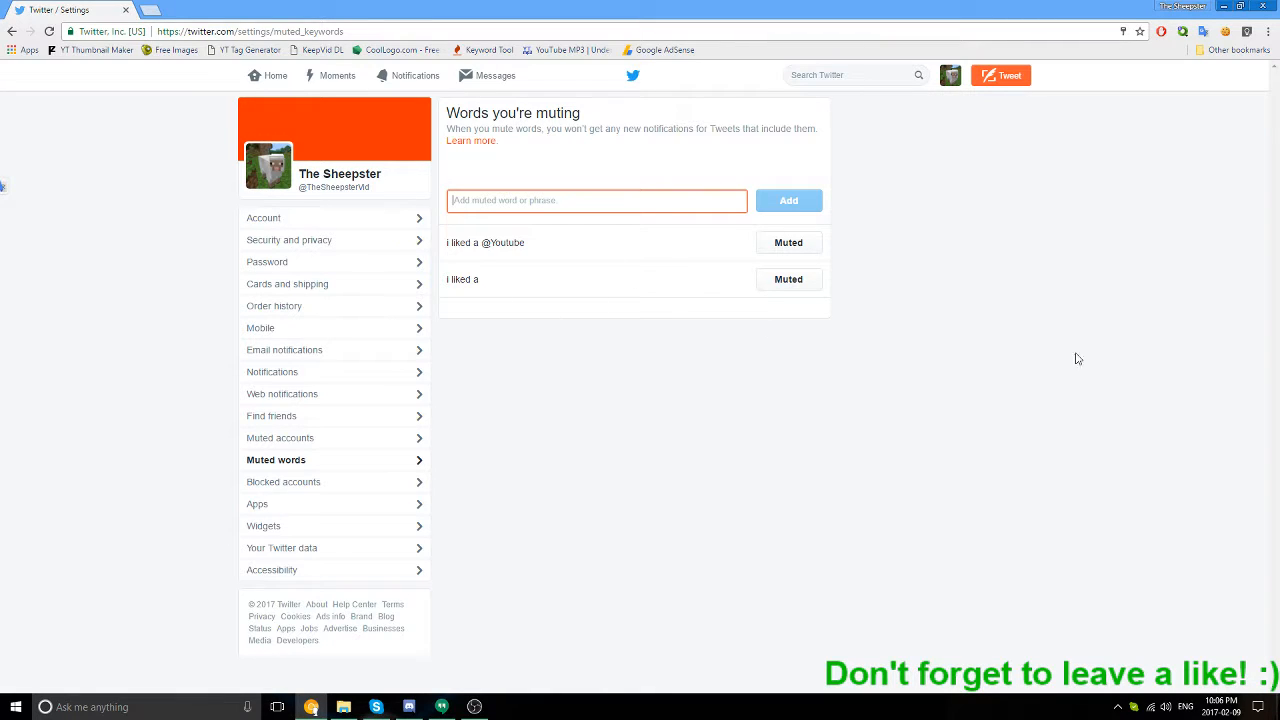
mouse_move(884, 318)
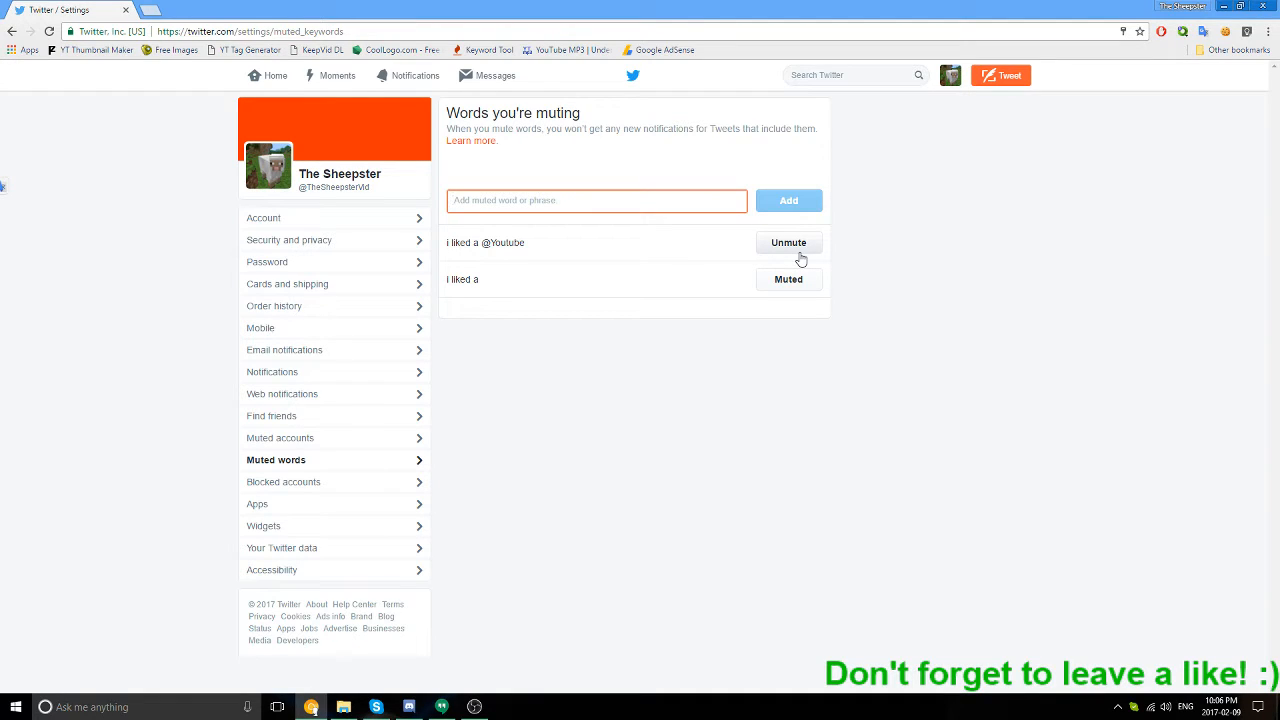
left_click(788, 242)
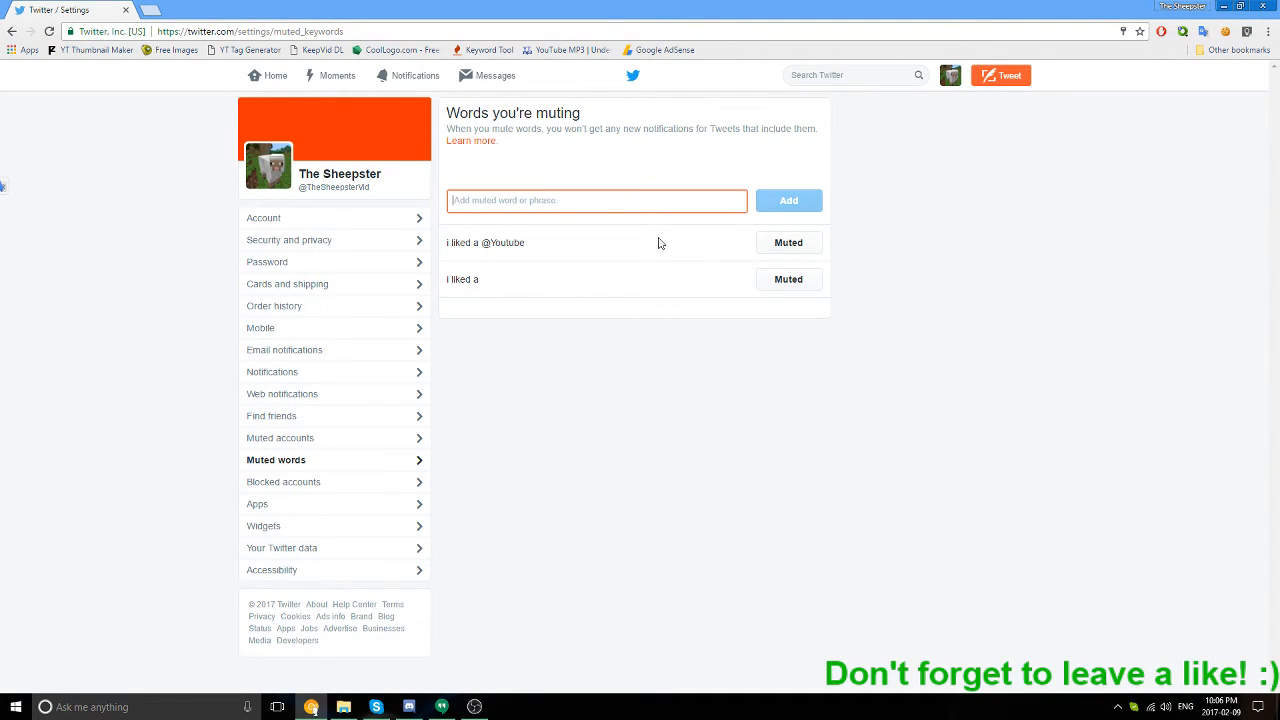